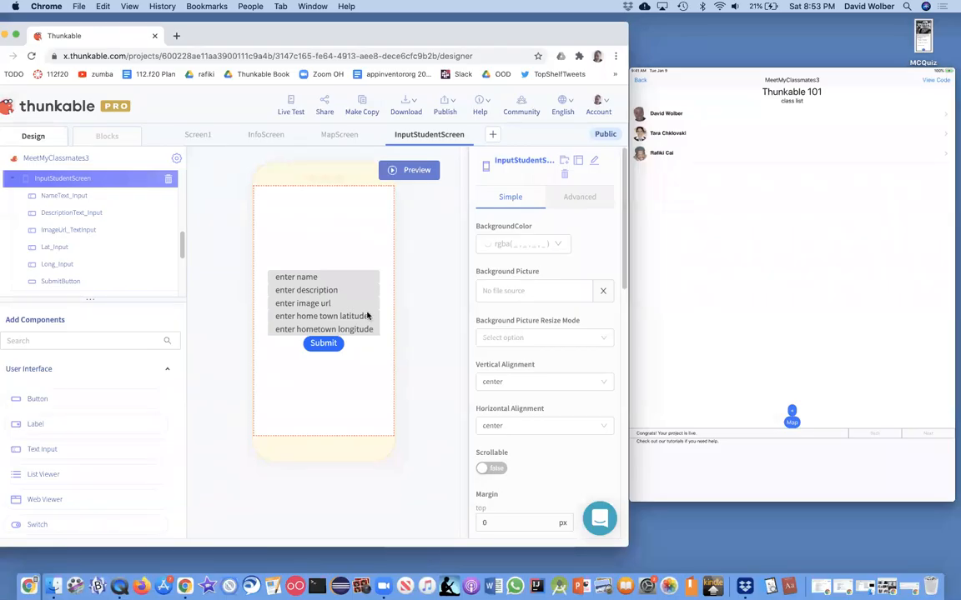
mouse_move(280, 264)
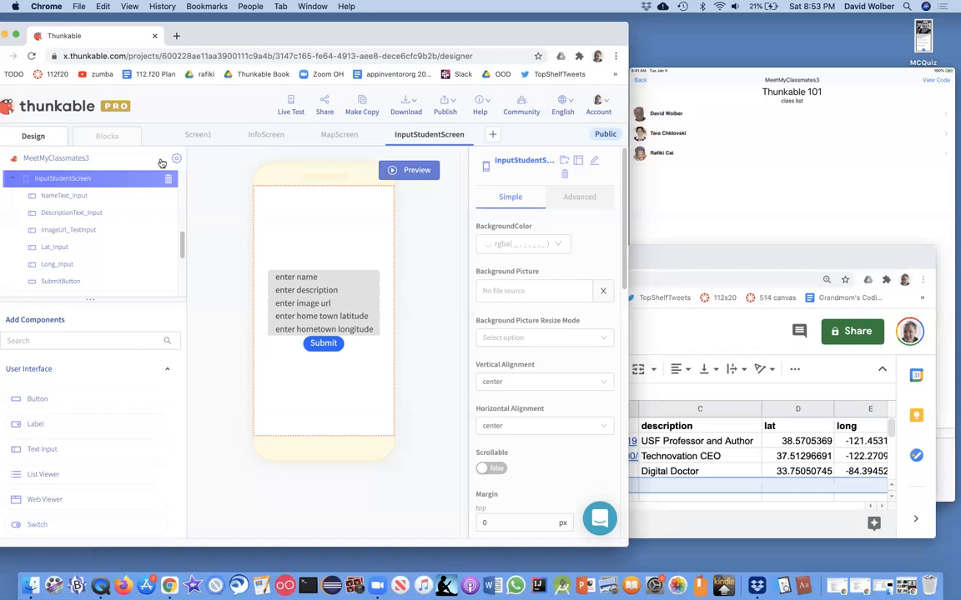
Add a 'when SubmitButton Click' event block to the InputStudentScreen workspace.
left_click(107, 136)
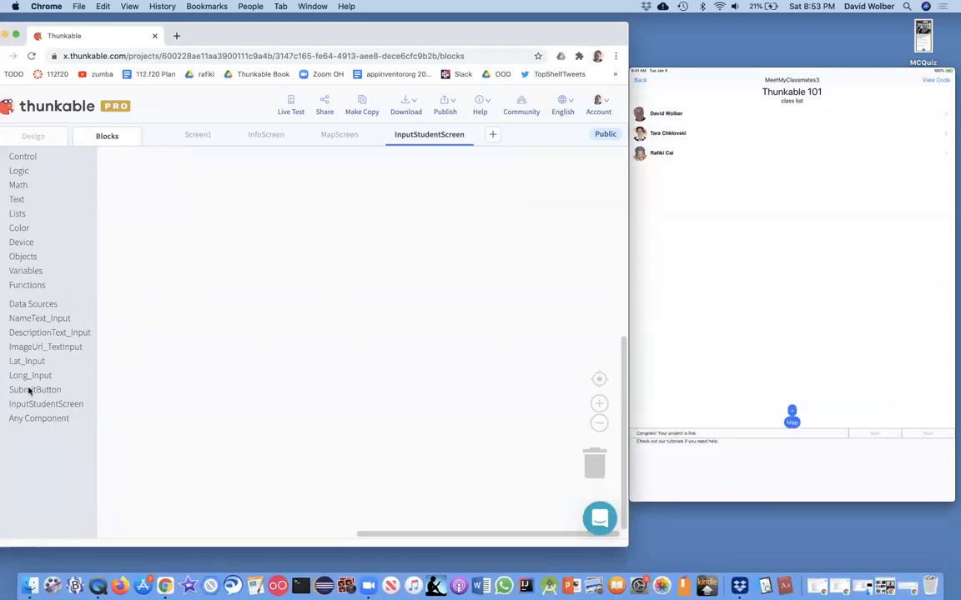
left_click(34, 390)
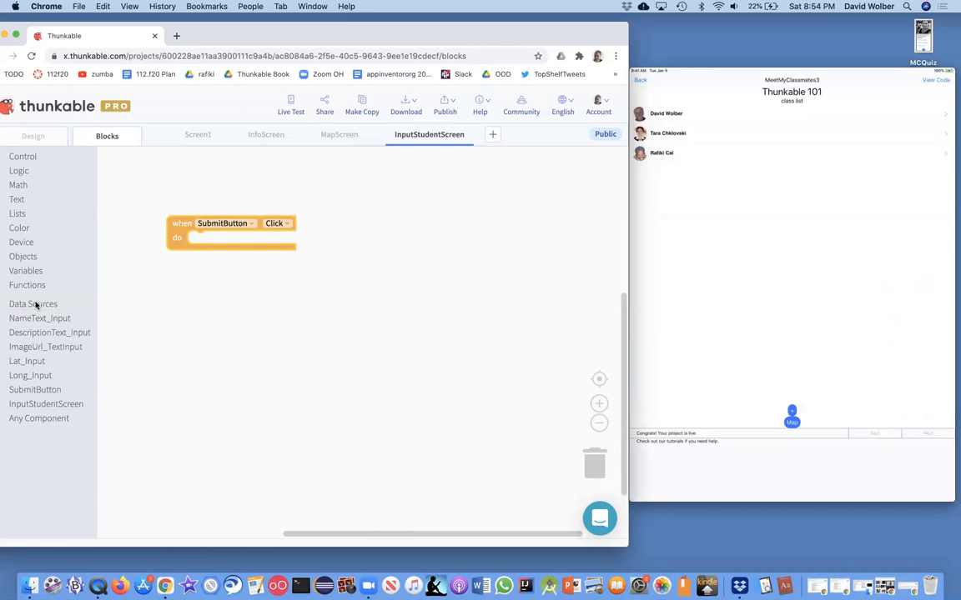
Bring out the Data Sources blocks with 'create row in Class Roster Sheet1'.
left_click(33, 303)
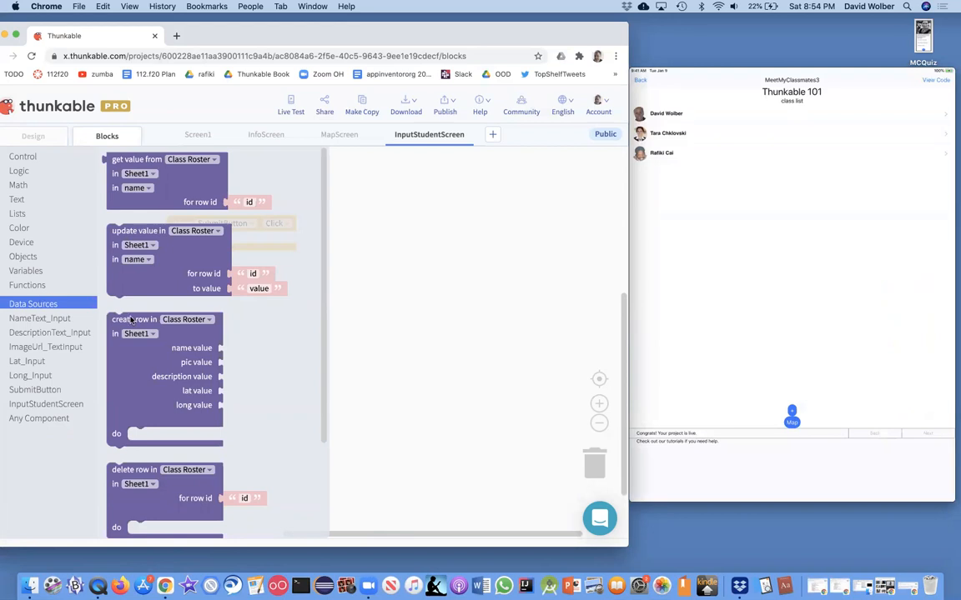
mouse_move(133, 320)
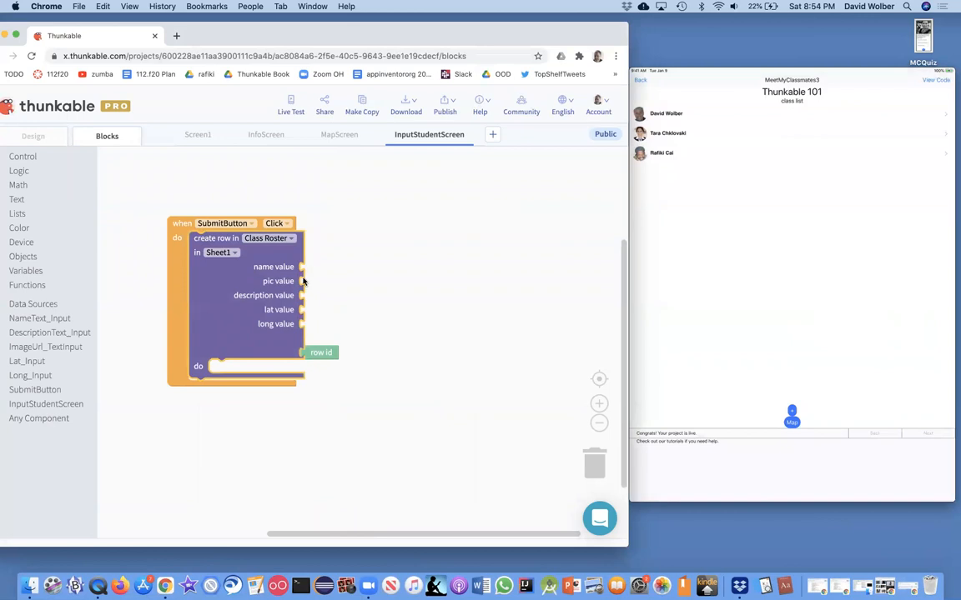
mouse_move(257, 250)
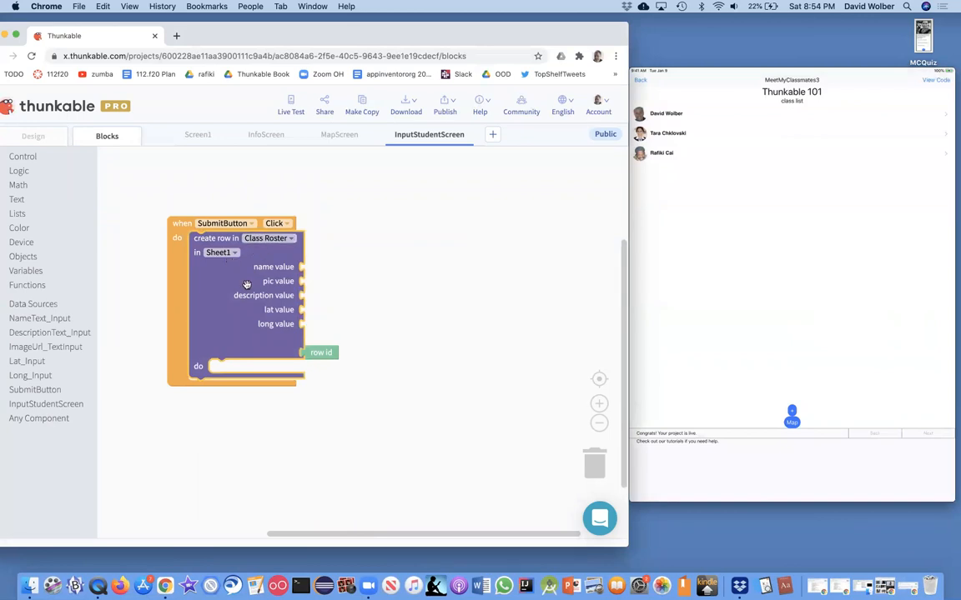
mouse_move(247, 294)
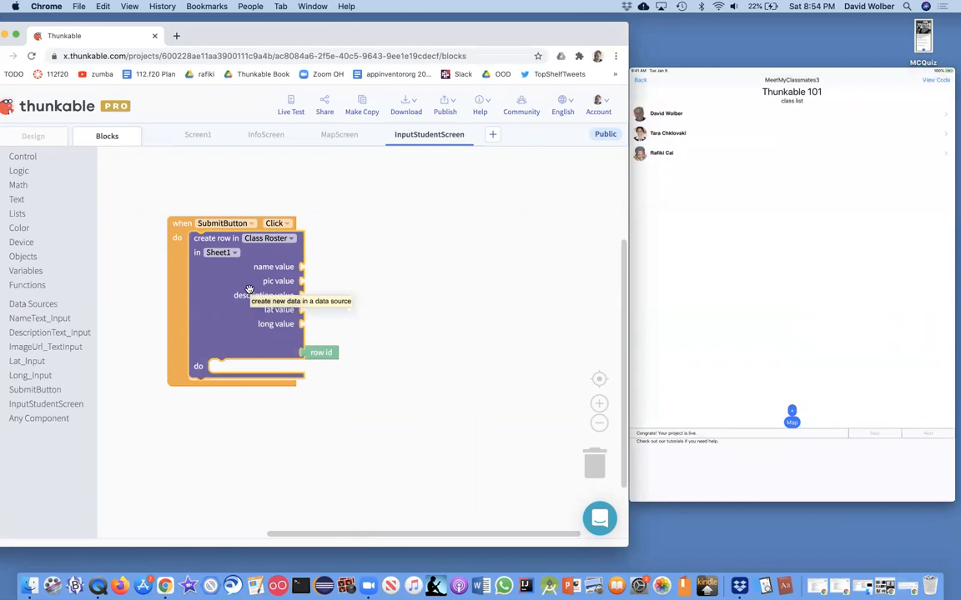
mouse_move(120, 319)
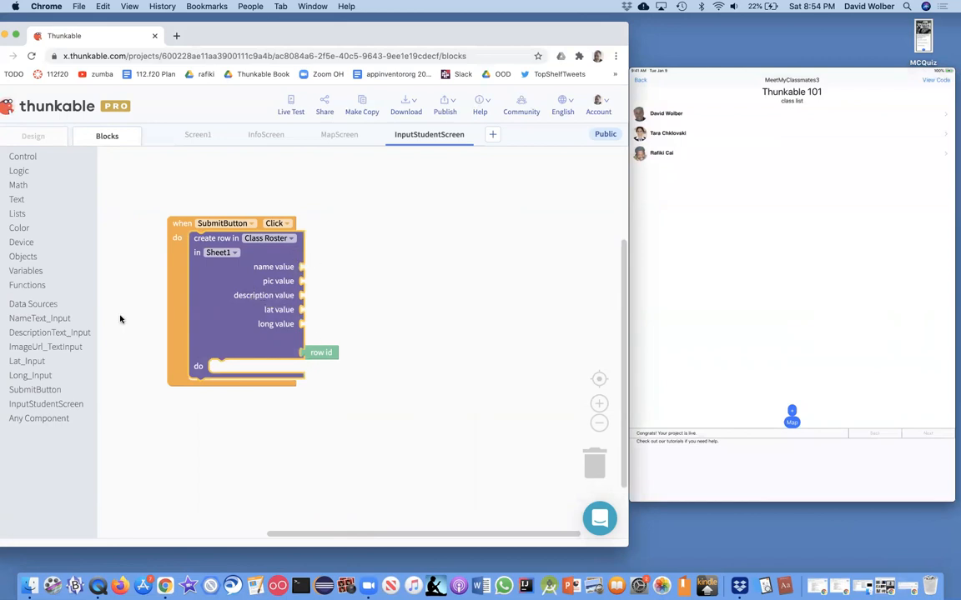
Fill name, pic, description, lat and long from NameText_Input, ImageUrl_TextInput, DescriptionText_Input, Lat_Input and Long_Input texts.
left_click(40, 318)
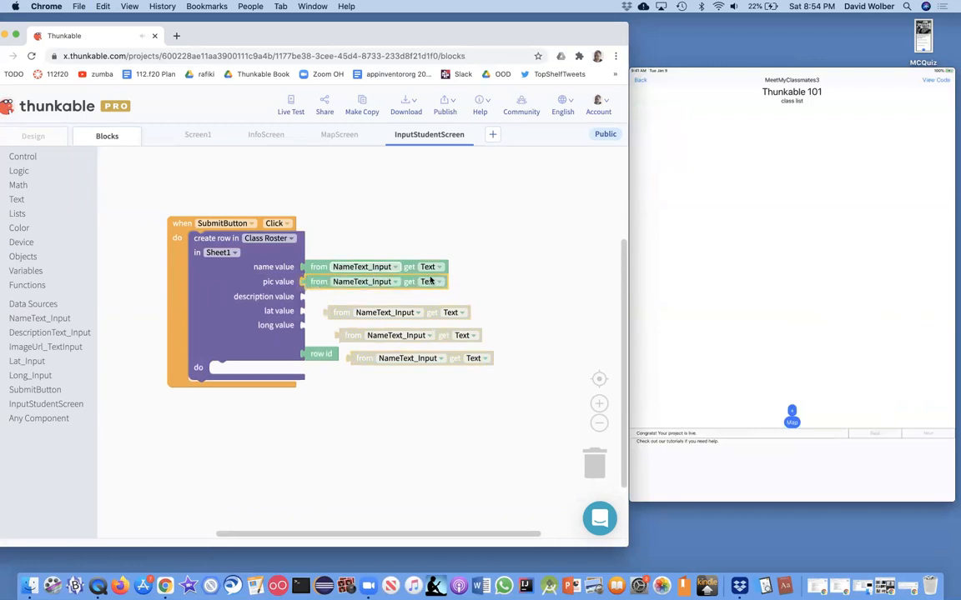
left_click(432, 281)
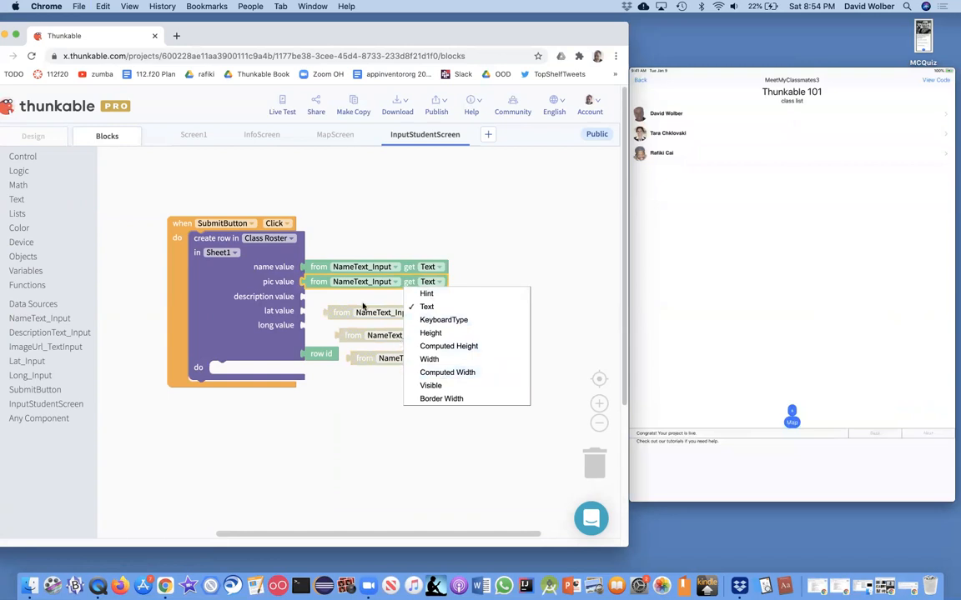
left_click(362, 281)
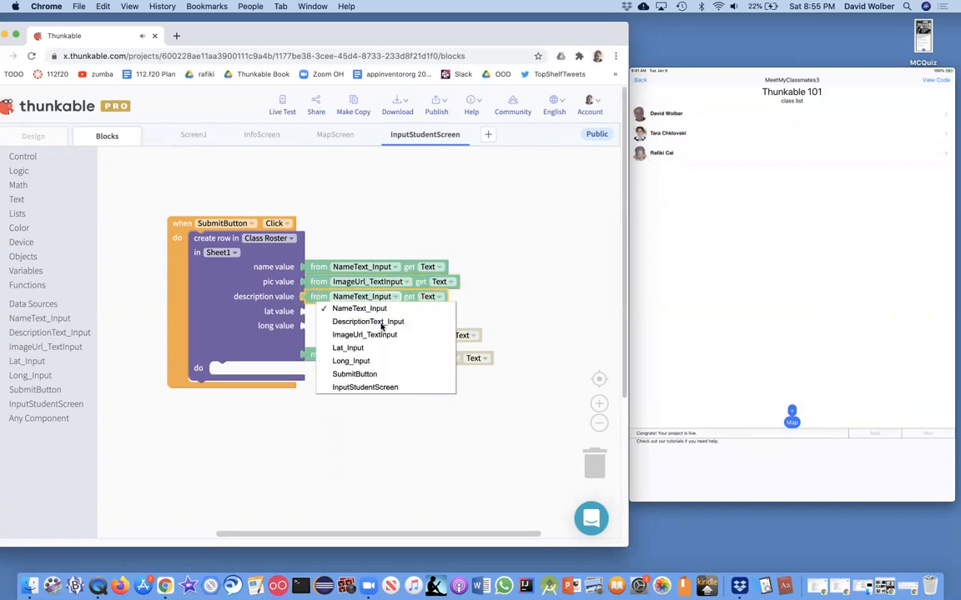
left_click(367, 321)
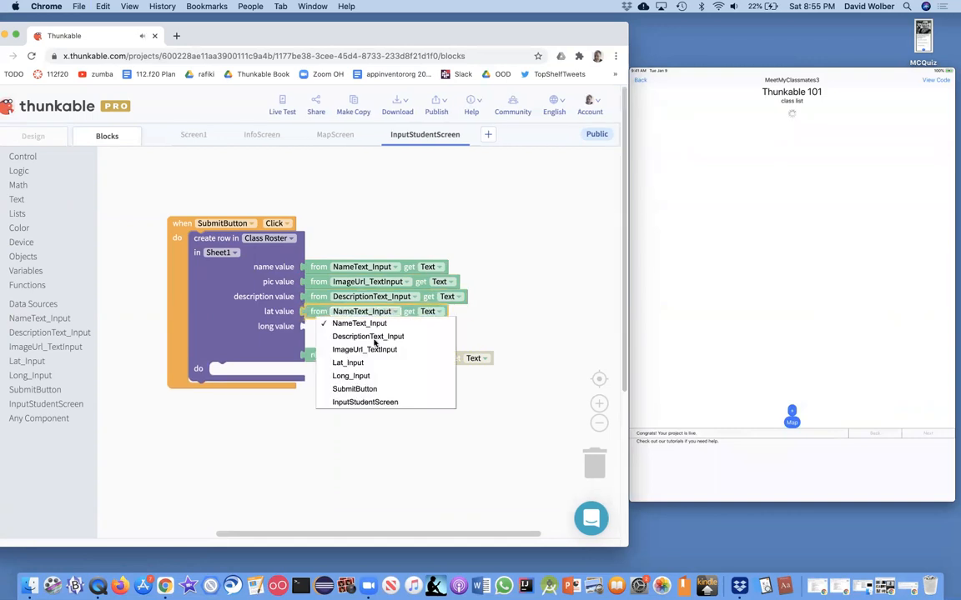
left_click(348, 362)
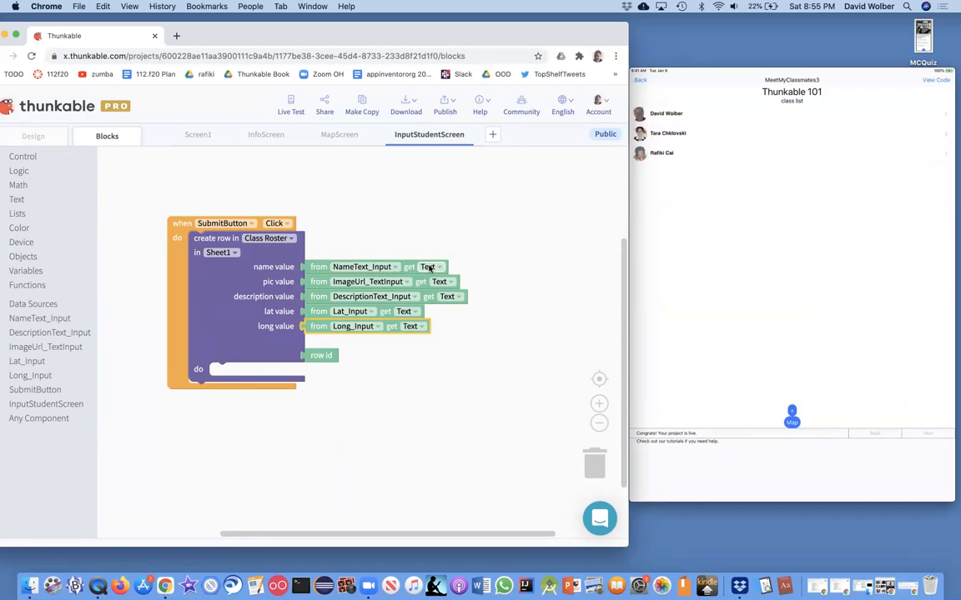
mouse_move(349, 275)
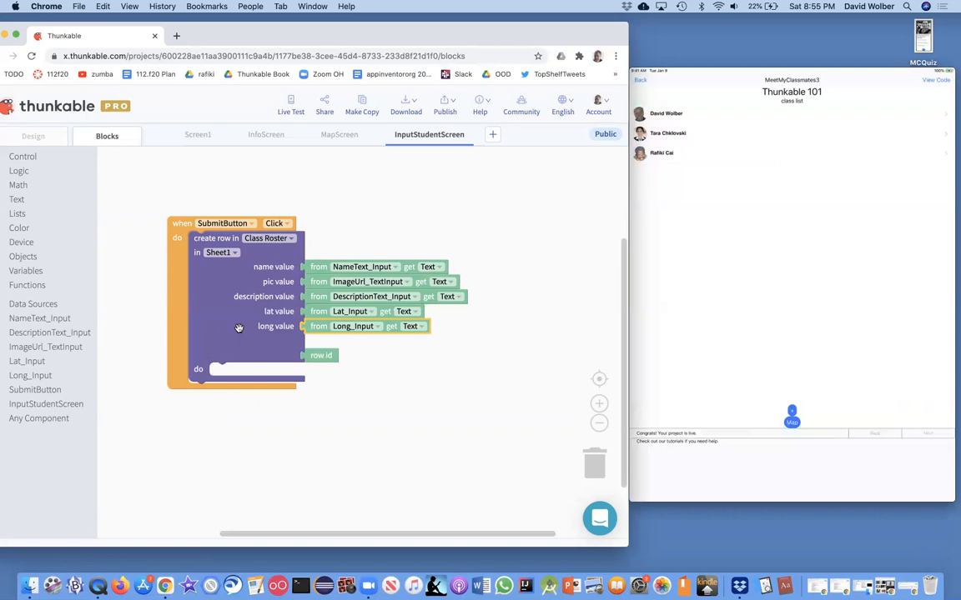
mouse_move(91, 212)
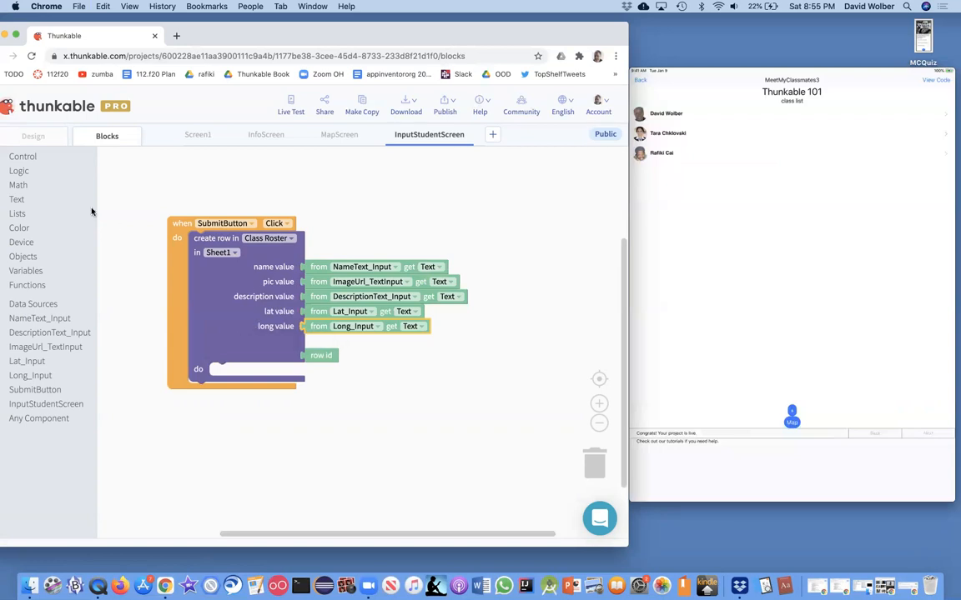
Wrap the create-row block in a Control 'if' block with an empty condition.
left_click(22, 155)
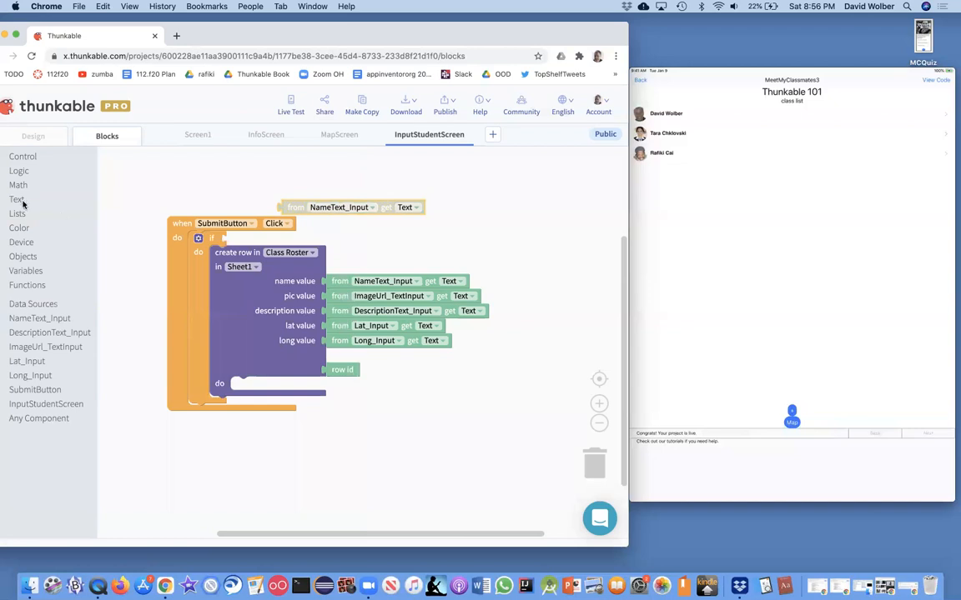
Set the if condition to 'not NameText_Input Text is empty'.
left_click(17, 199)
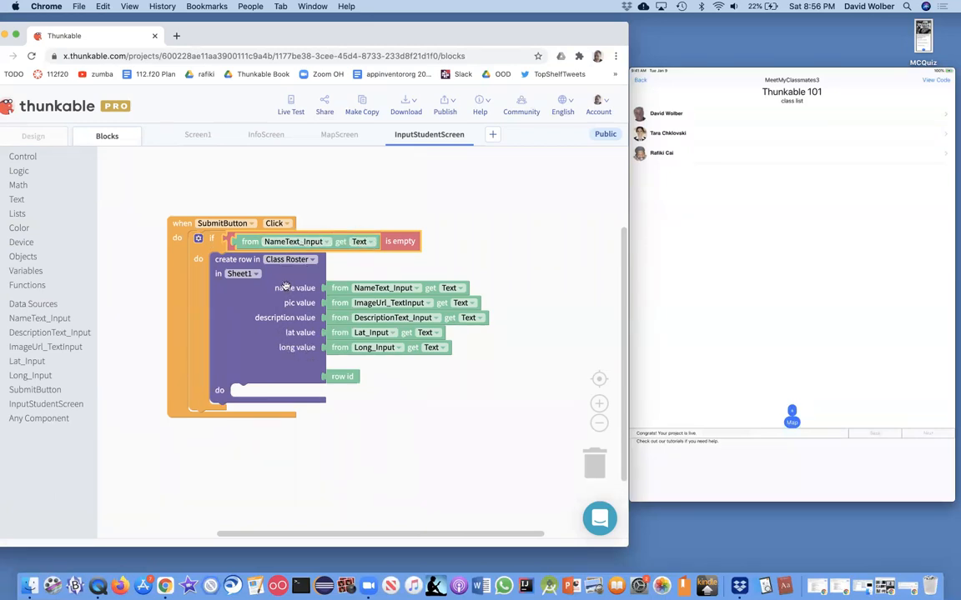
mouse_move(284, 389)
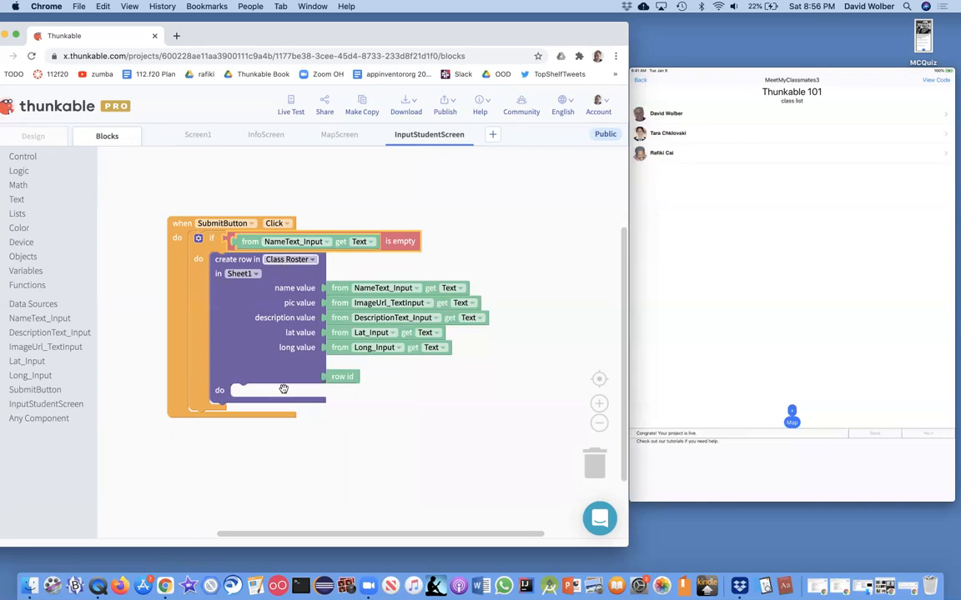
mouse_move(286, 357)
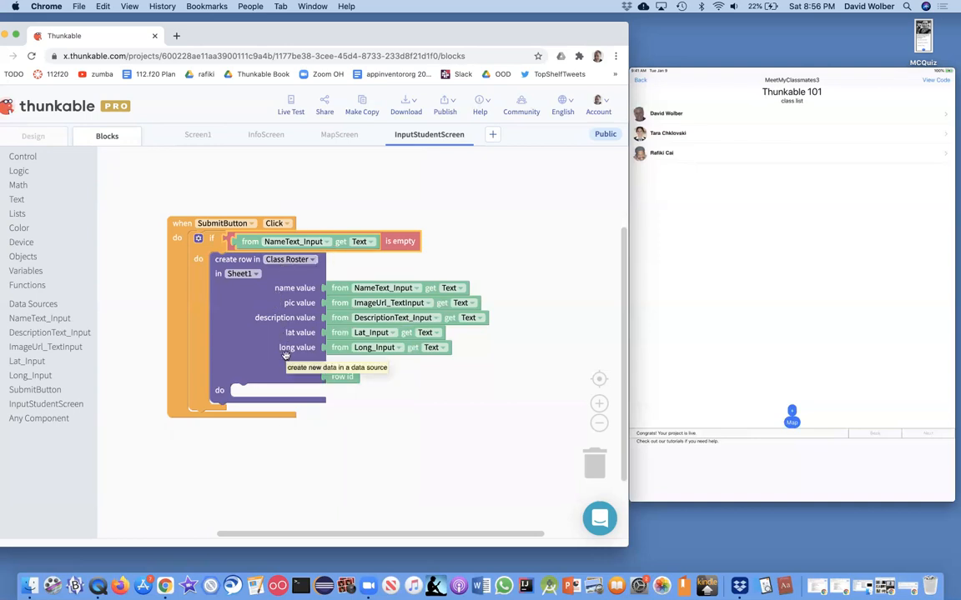
left_click(18, 171)
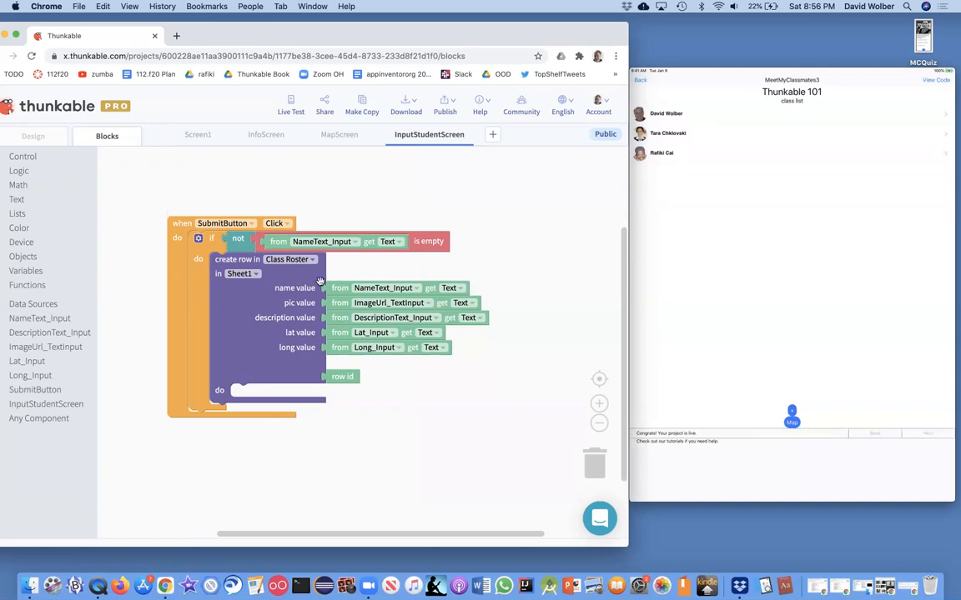
mouse_move(309, 369)
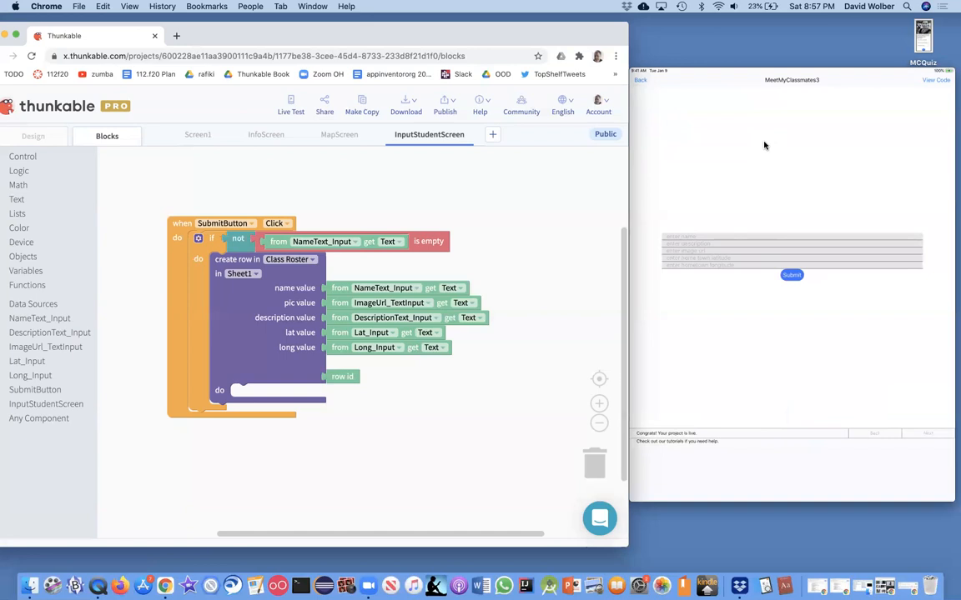
mouse_move(883, 586)
type("Kam")
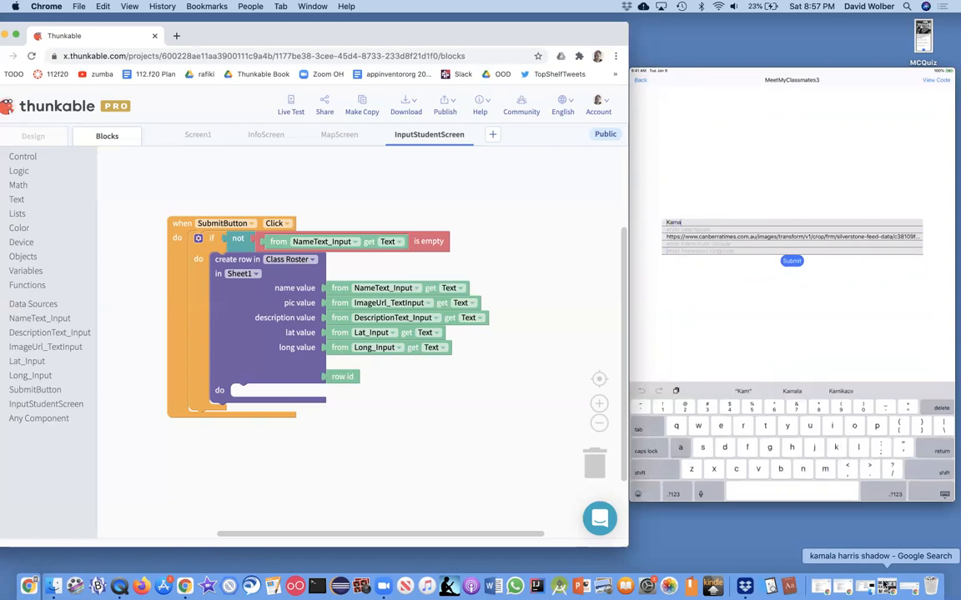
Enter the name Kamala, description VP of the US and an image URL on the tablet form.
type("la")
left_click(793, 230)
type("VP of the US")
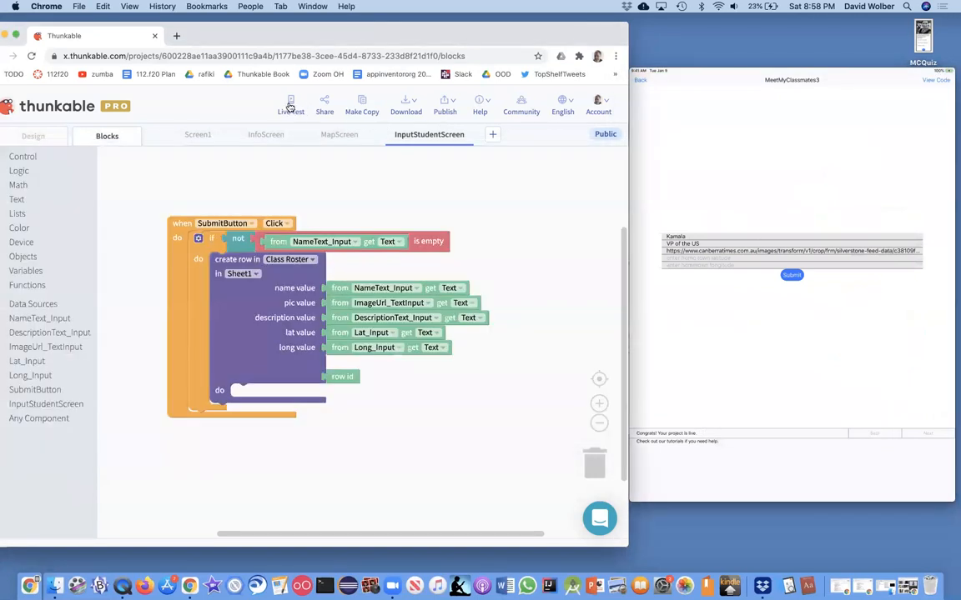
Trigger a Live Test refresh so the tablet reloads the Thunkable 101 class list.
left_click(290, 105)
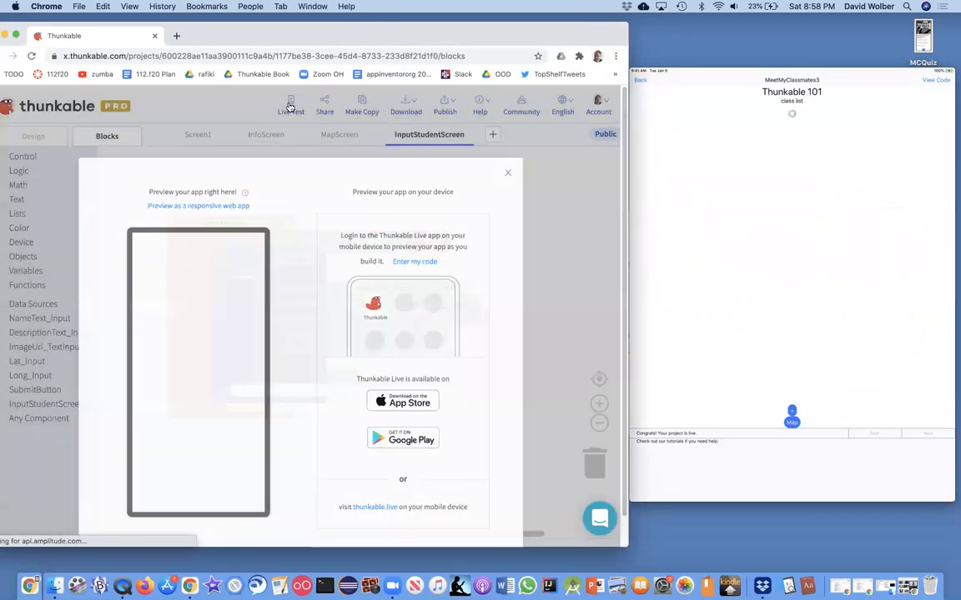
left_click(507, 173)
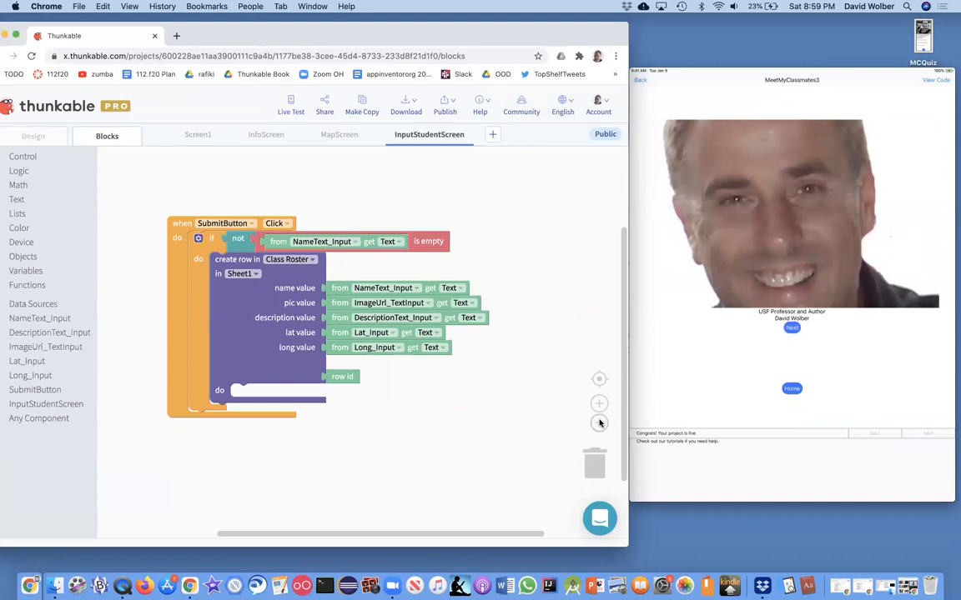
mouse_move(600, 450)
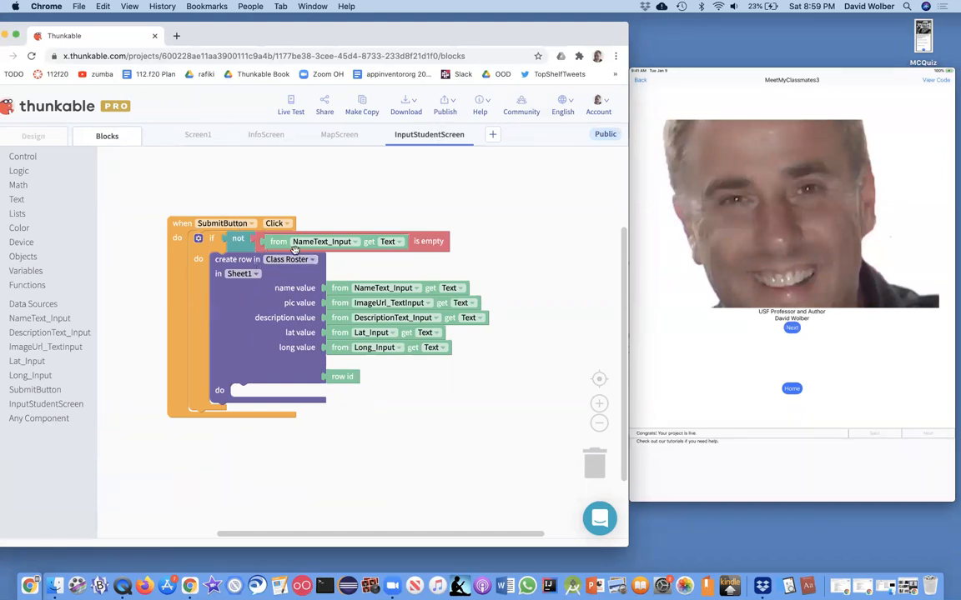
mouse_move(369, 256)
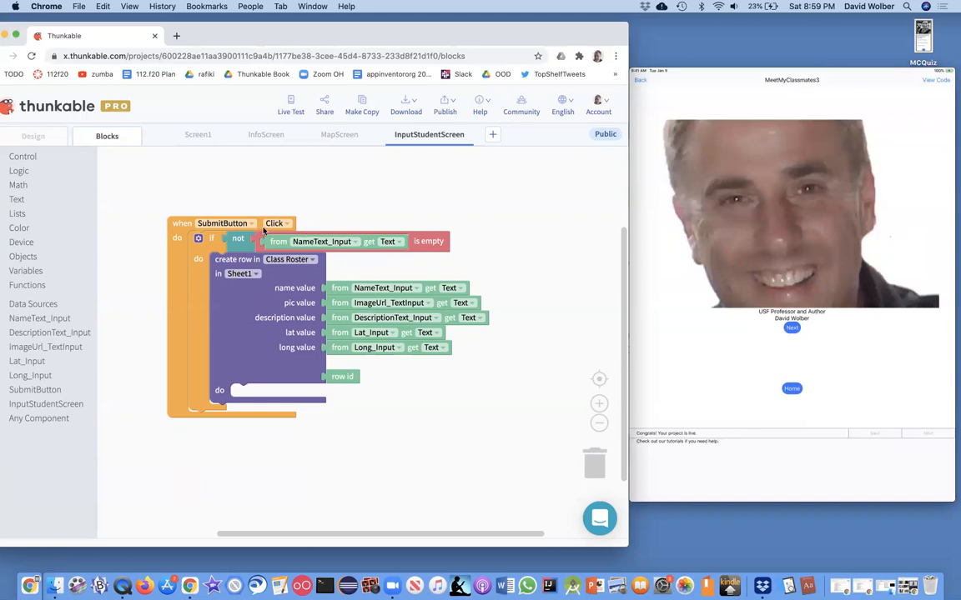
mouse_move(272, 310)
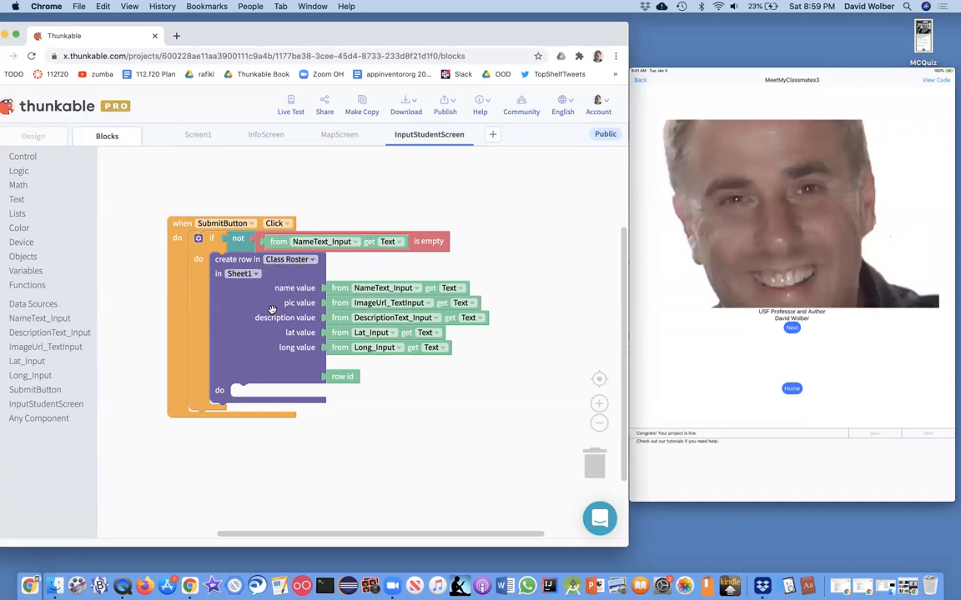
mouse_move(271, 315)
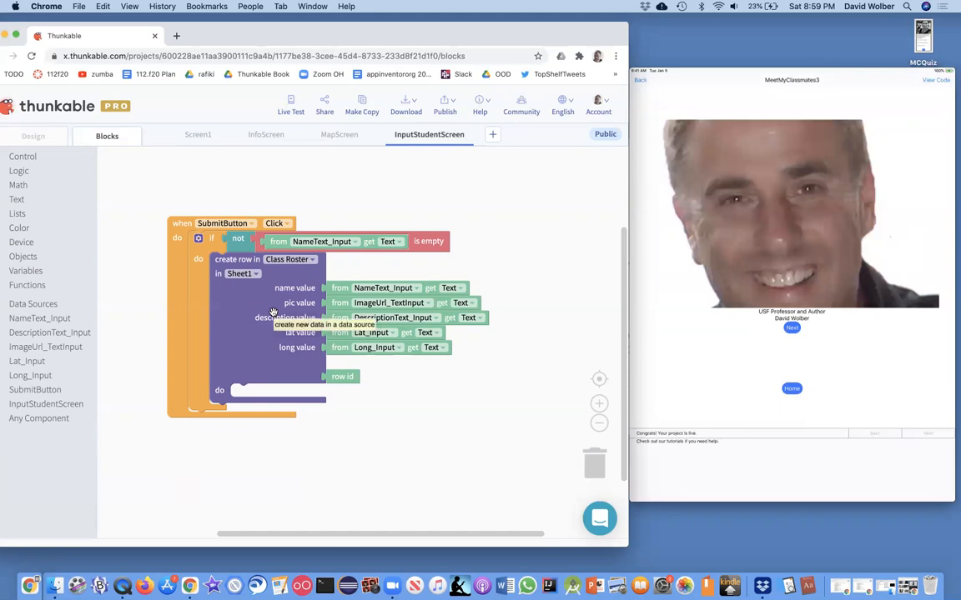